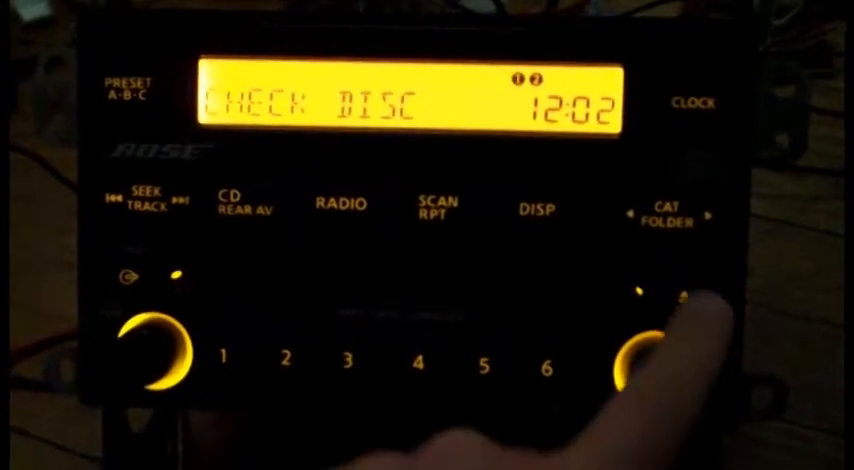
left_click(700, 303)
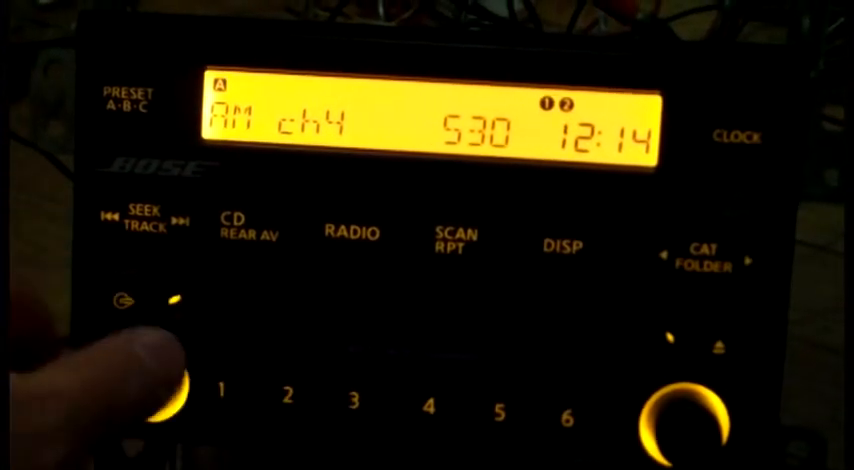
left_click(247, 235)
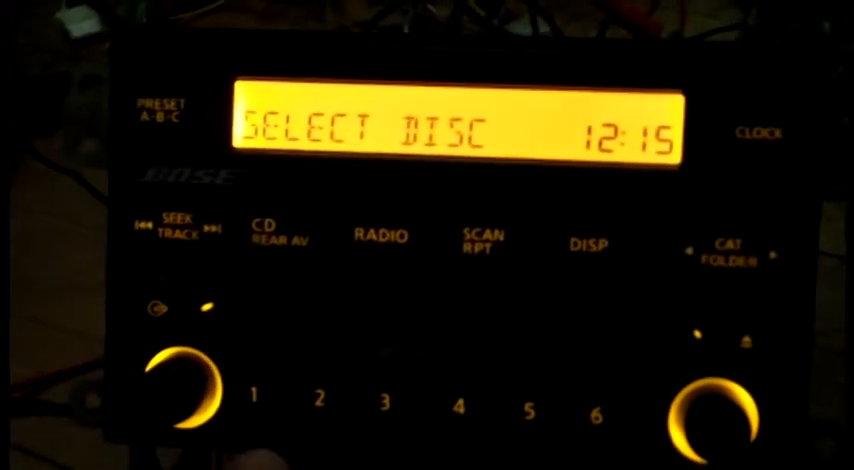